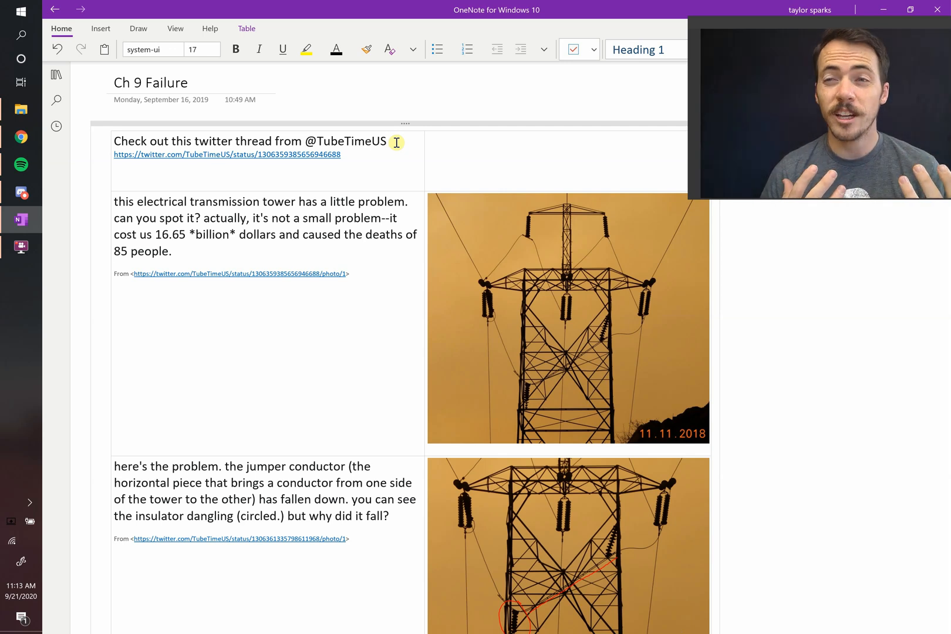
# - Scroll down the Ch 9 Failure page past the dangling insulator to the insulator close-up and C hook photos
pyautogui.click(388, 140)
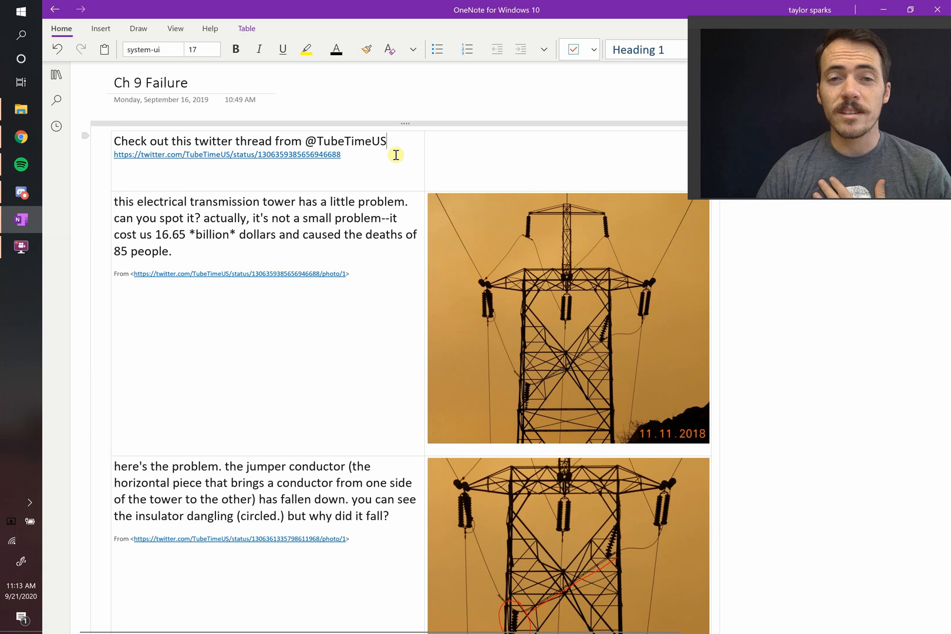
pyautogui.moveTo(406, 154)
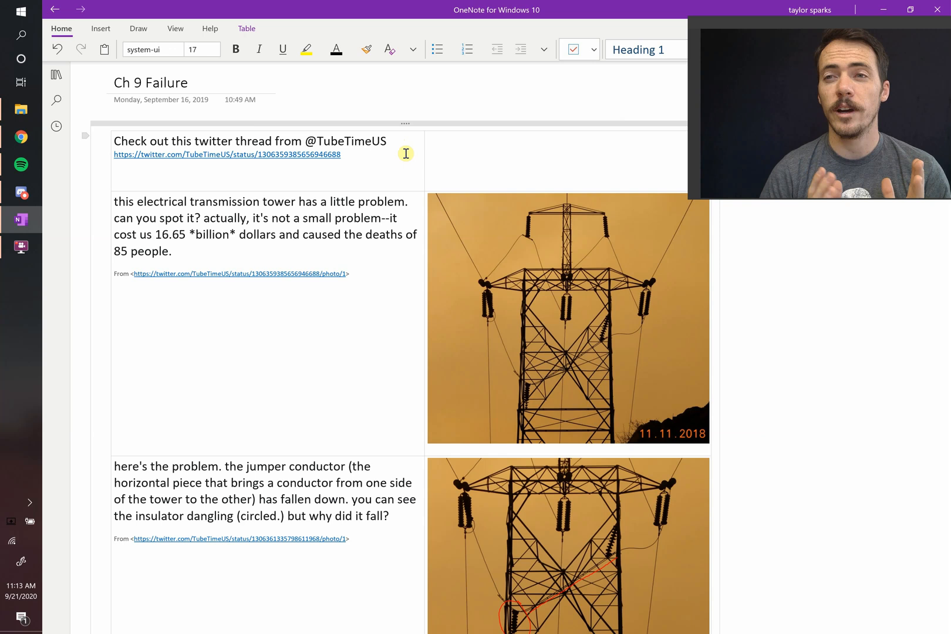
pyautogui.moveTo(143, 252)
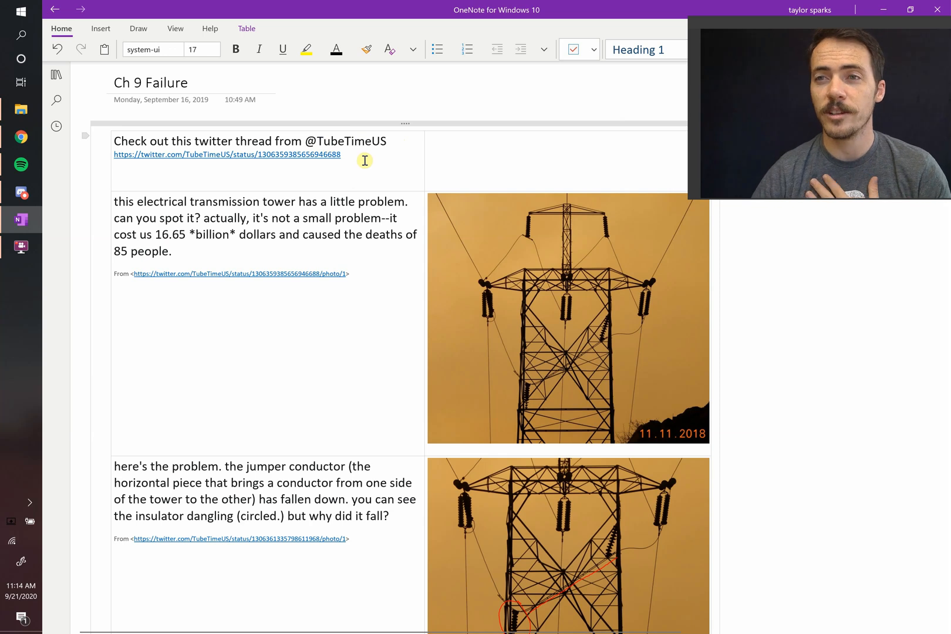
pyautogui.moveTo(543, 316)
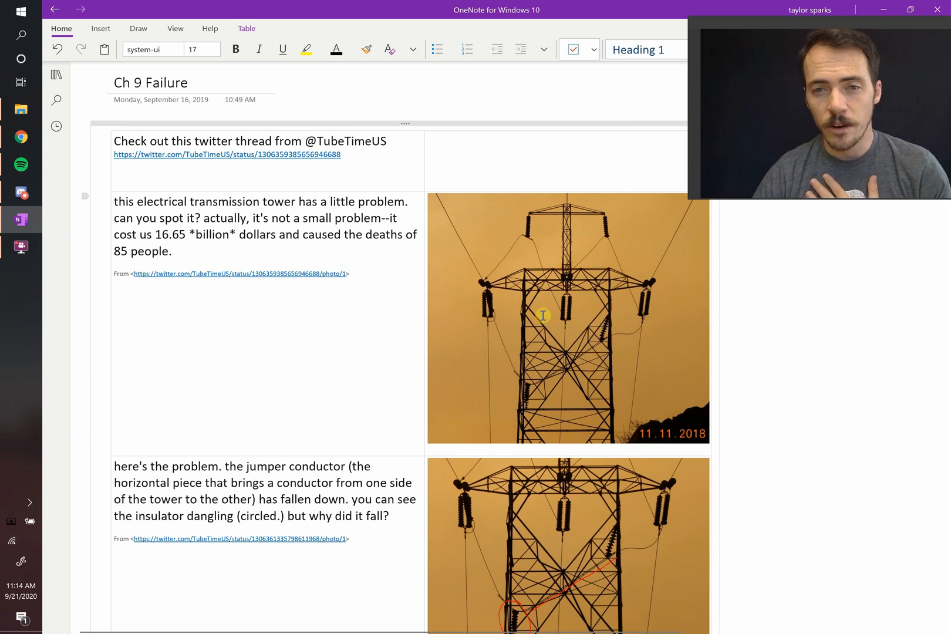
pyautogui.moveTo(540, 303)
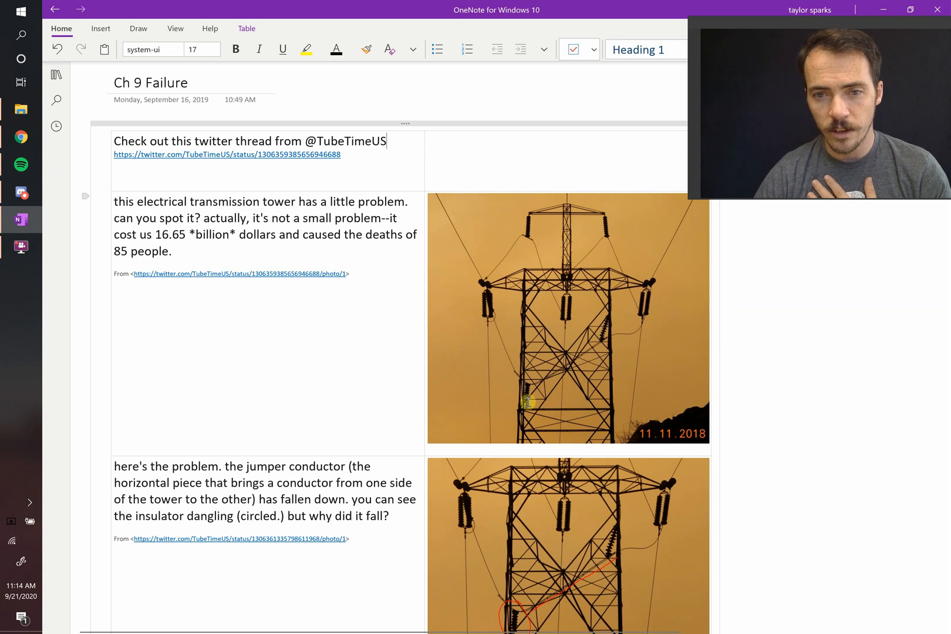
pyautogui.scroll(-3)
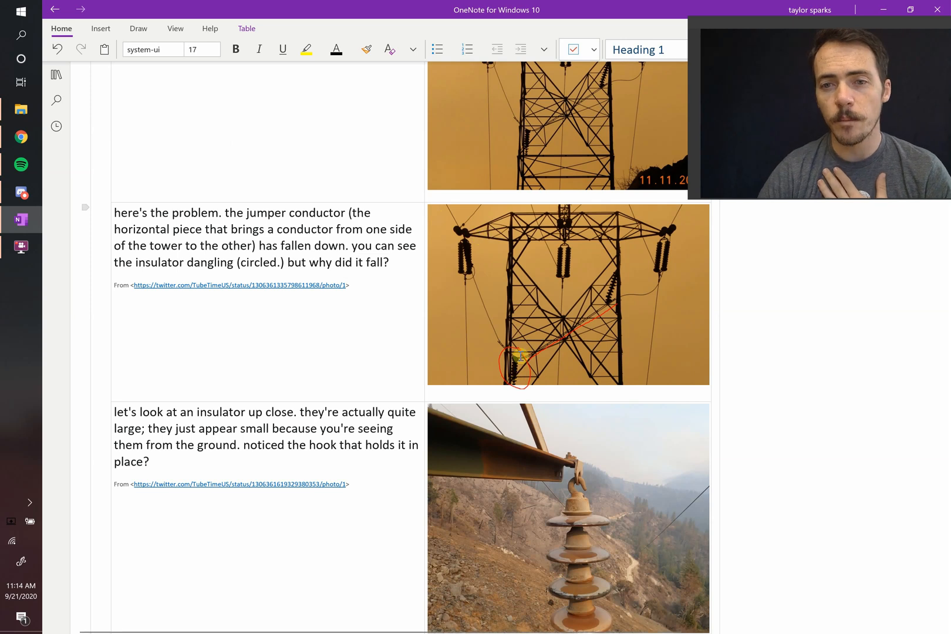
pyautogui.scroll(-3)
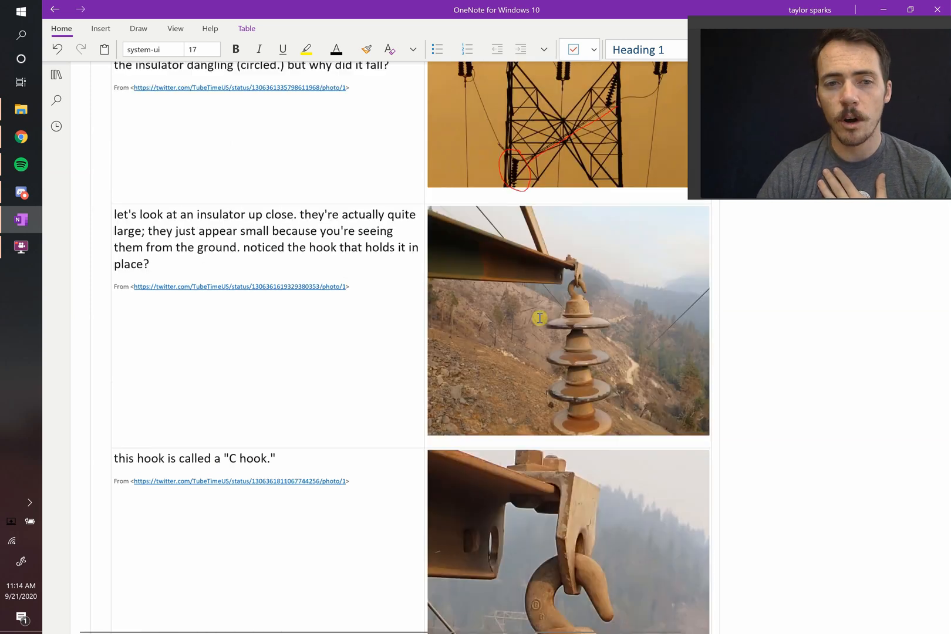
pyautogui.scroll(-3)
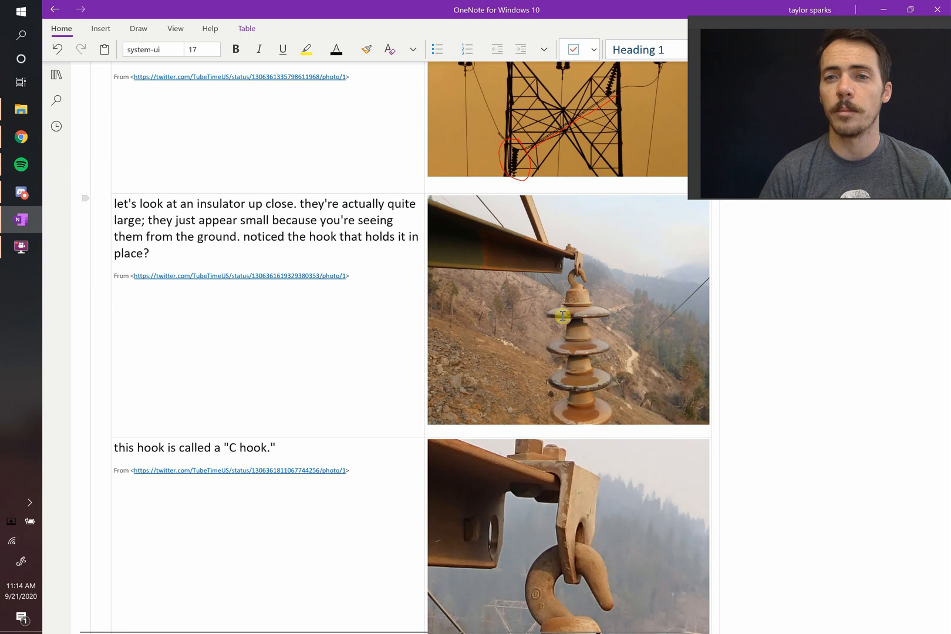
pyautogui.moveTo(609, 372)
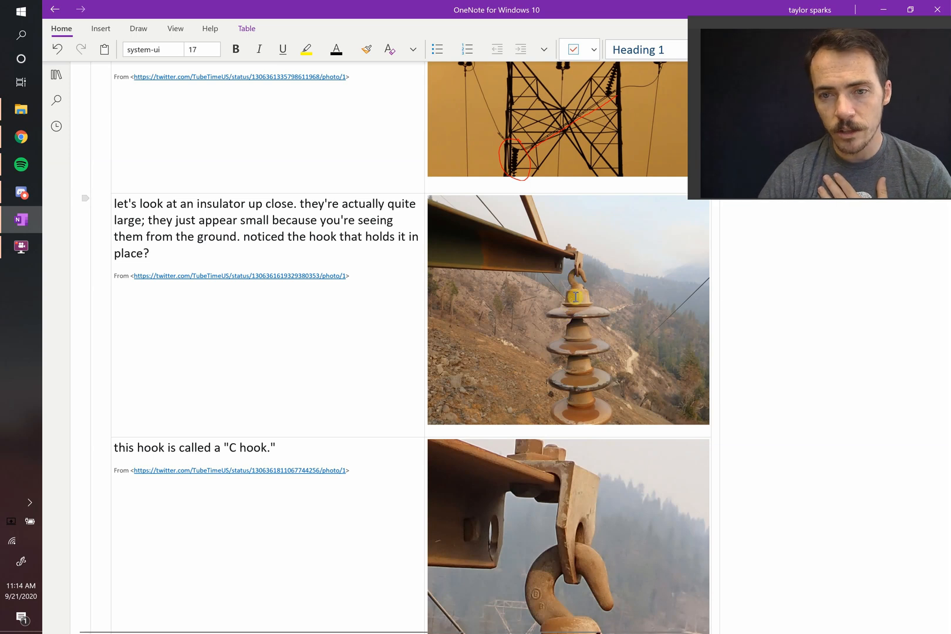
pyautogui.scroll(-3)
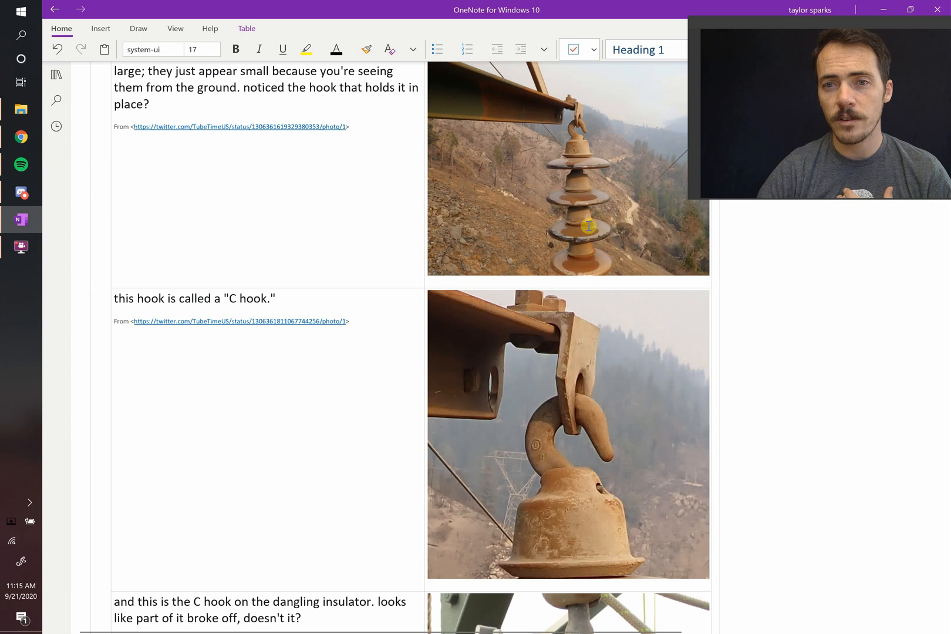
# - Scroll down to the zoomed broken C hook close-up and the wear-marks and rust-stains entry
pyautogui.scroll(-3)
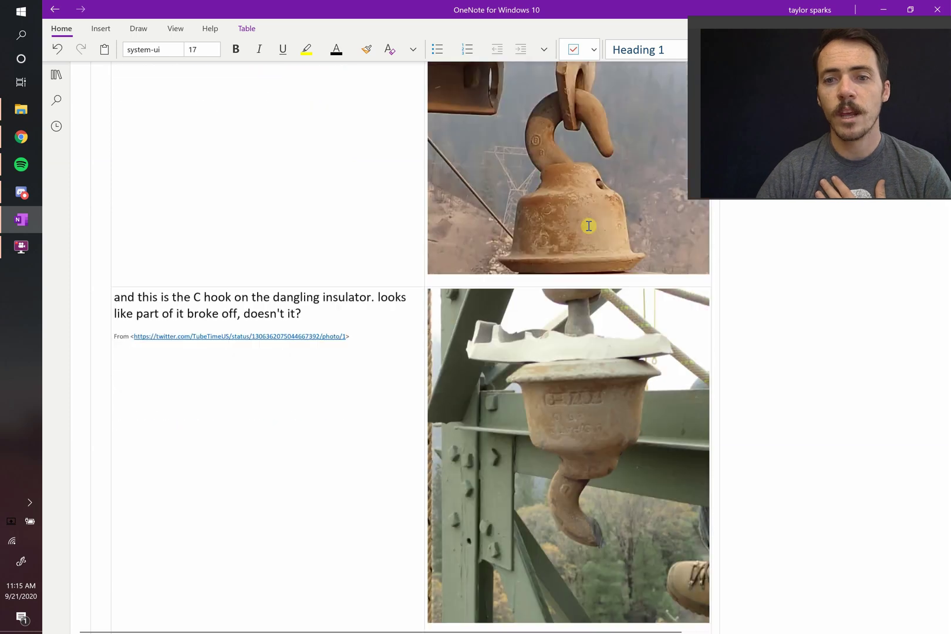
pyautogui.scroll(-3)
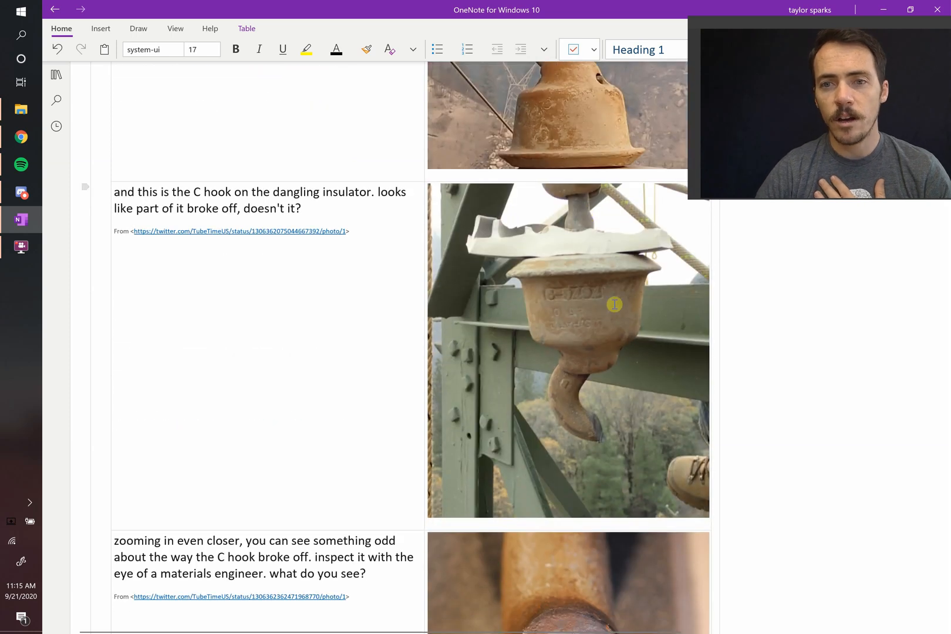
pyautogui.scroll(-3)
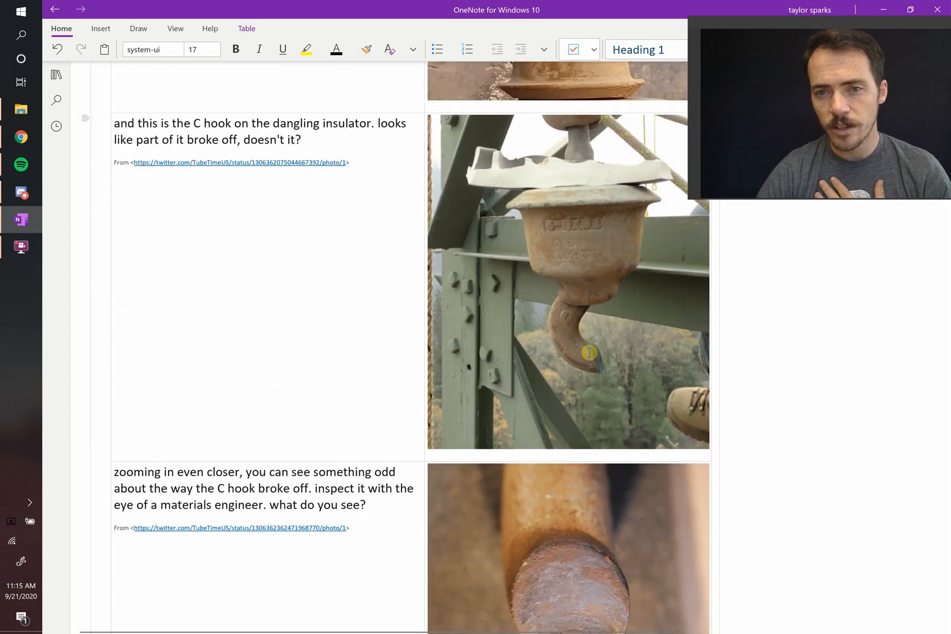
pyautogui.scroll(-3)
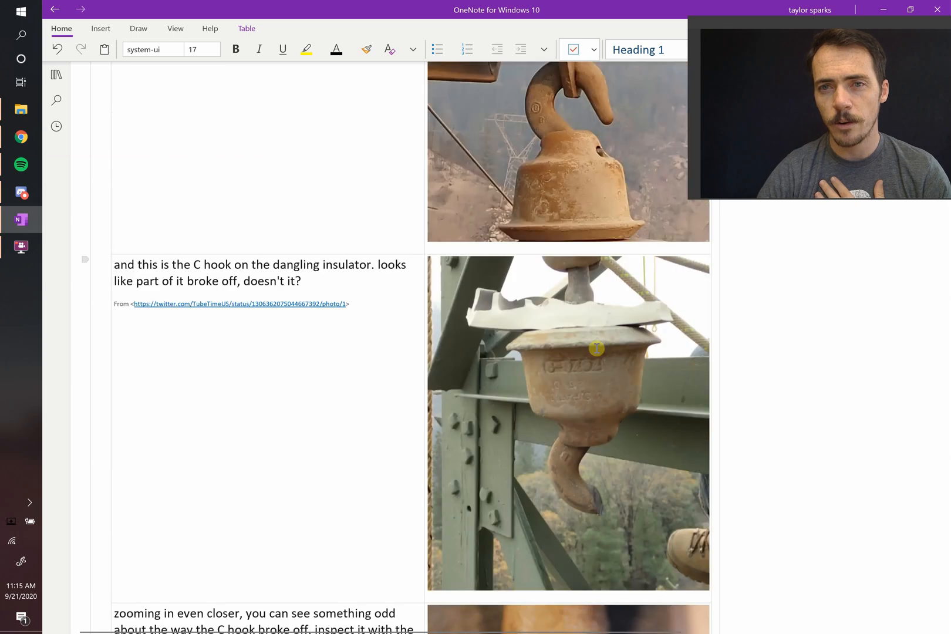
pyautogui.scroll(-3)
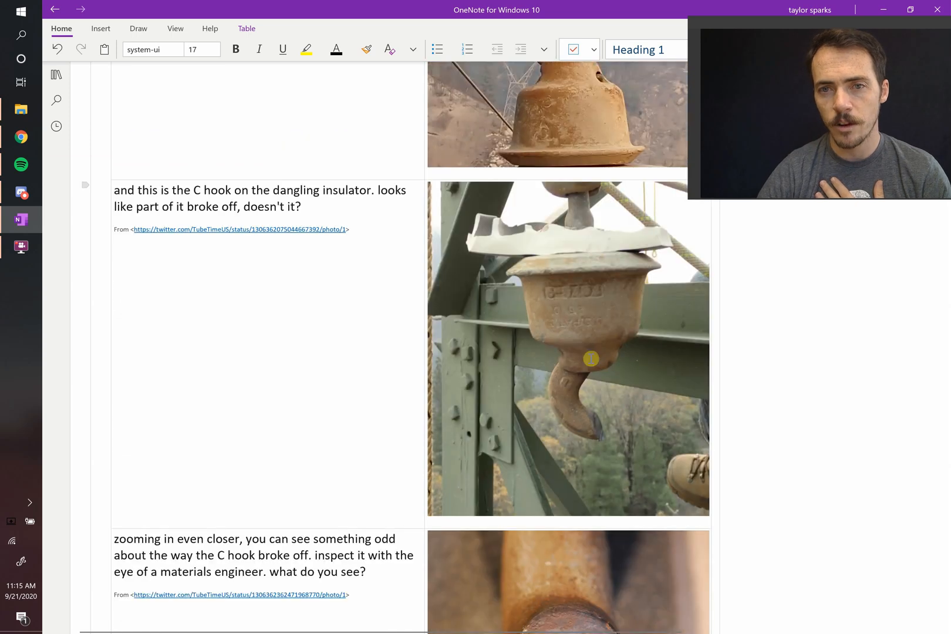
pyautogui.scroll(-3)
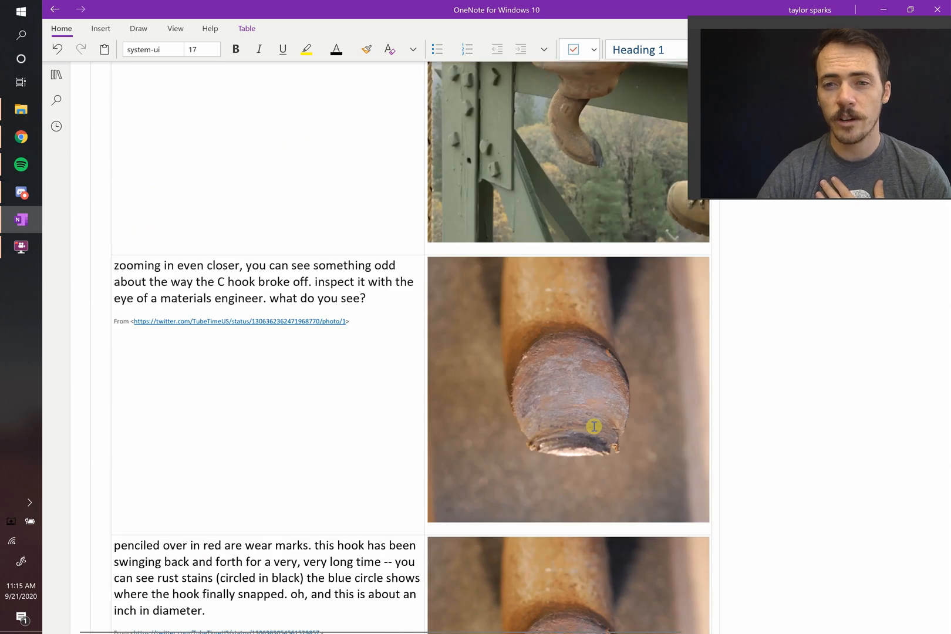
pyautogui.scroll(-3)
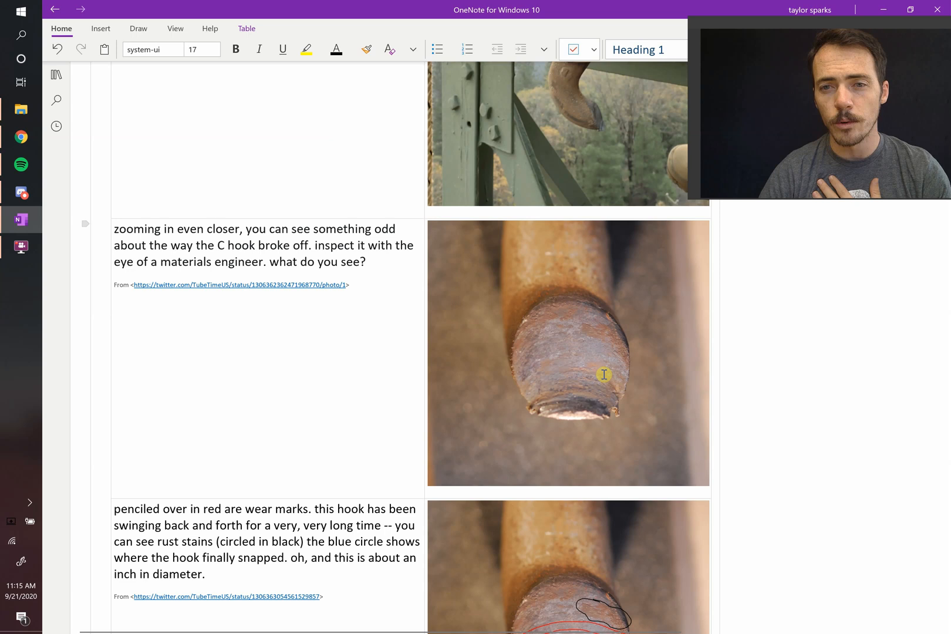
pyautogui.moveTo(562, 393)
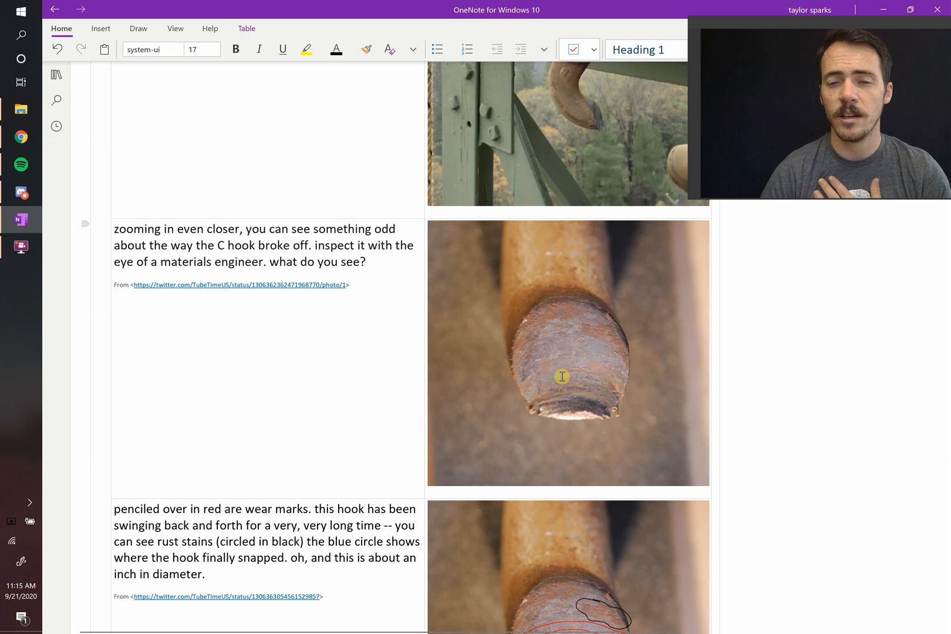
pyautogui.moveTo(613, 426)
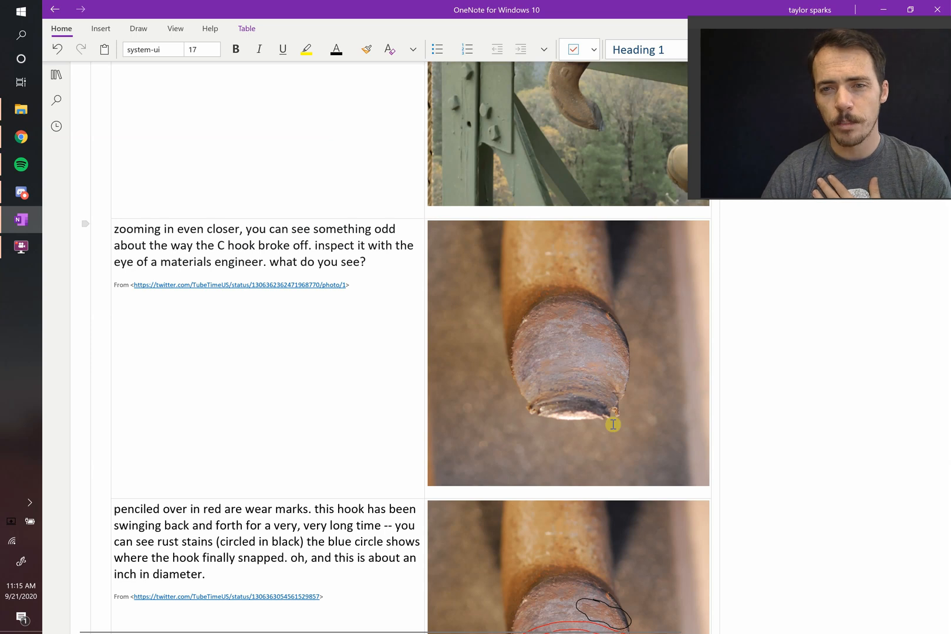
pyautogui.moveTo(567, 330)
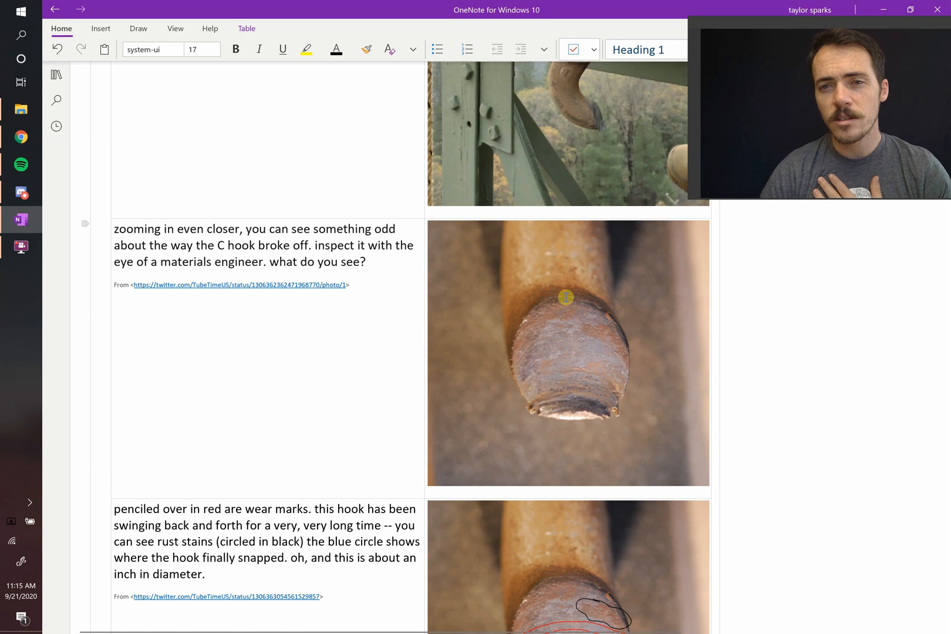
pyautogui.moveTo(574, 312)
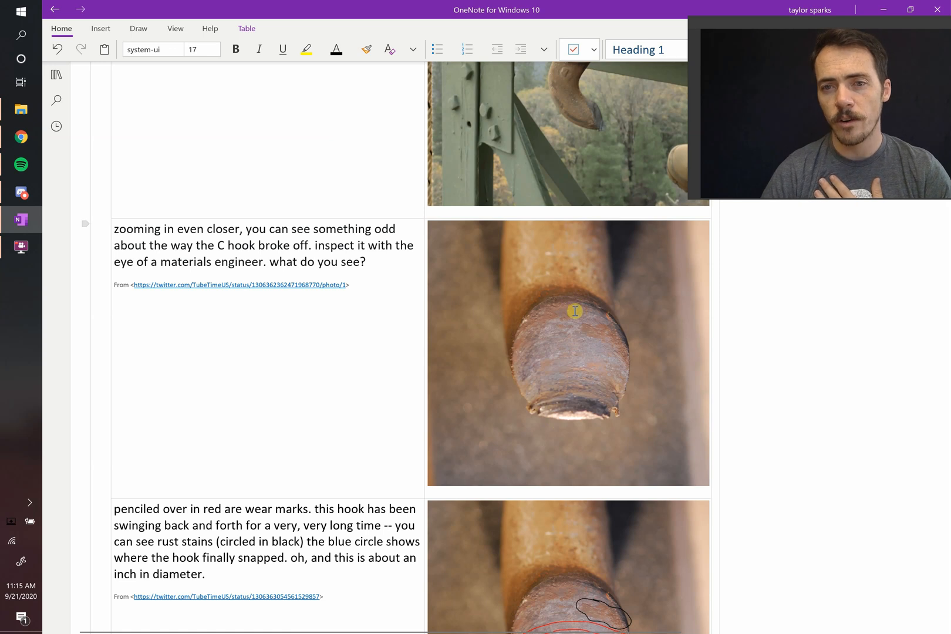
pyautogui.moveTo(573, 392)
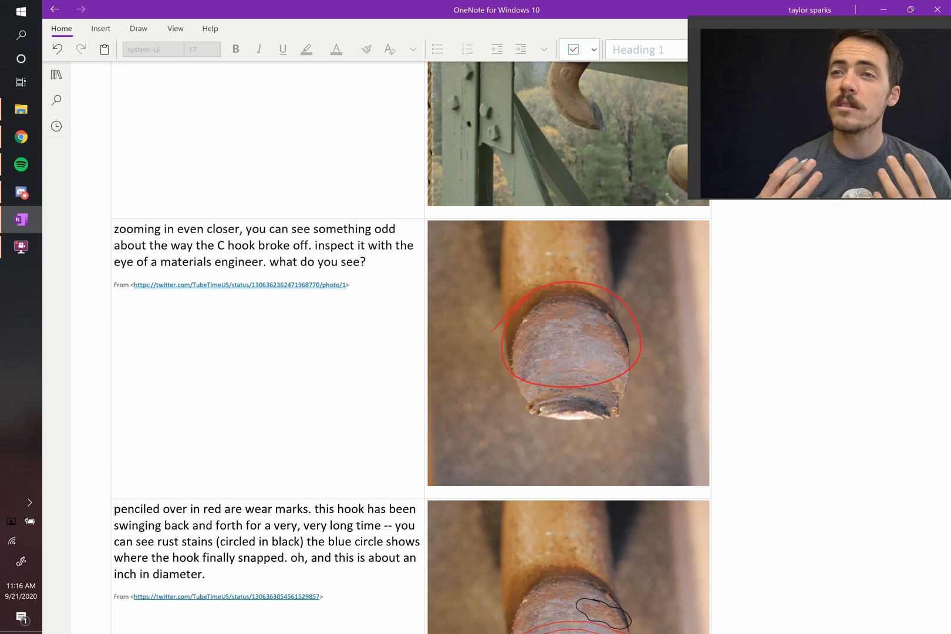
# - Ink 'rust' at the circled hook end and 'no rust' at the bright fracture edge, with arrows
pyautogui.moveTo(582, 349); pyautogui.dragTo(734, 279)
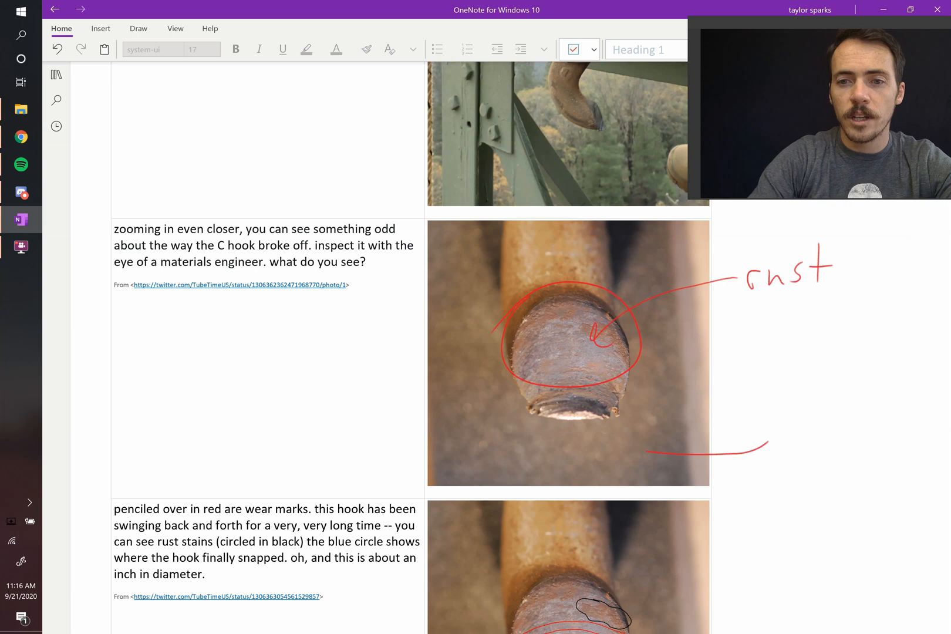
pyautogui.moveTo(765, 447); pyautogui.dragTo(613, 419)
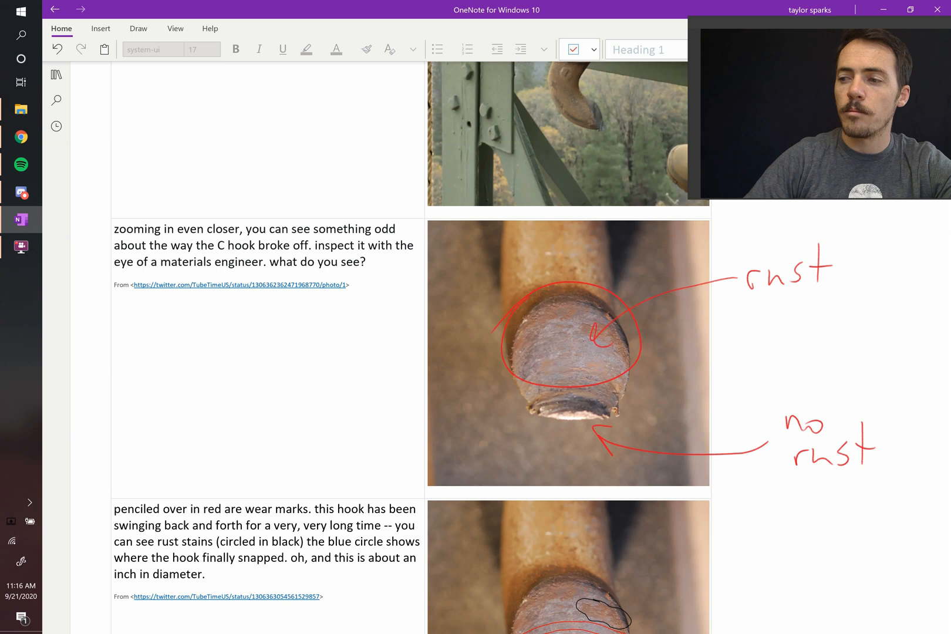
# - Scroll down past the wear-mark and glove photos to the hanger bracket, conductor short-out and fire-weather entries
pyautogui.scroll(-3)
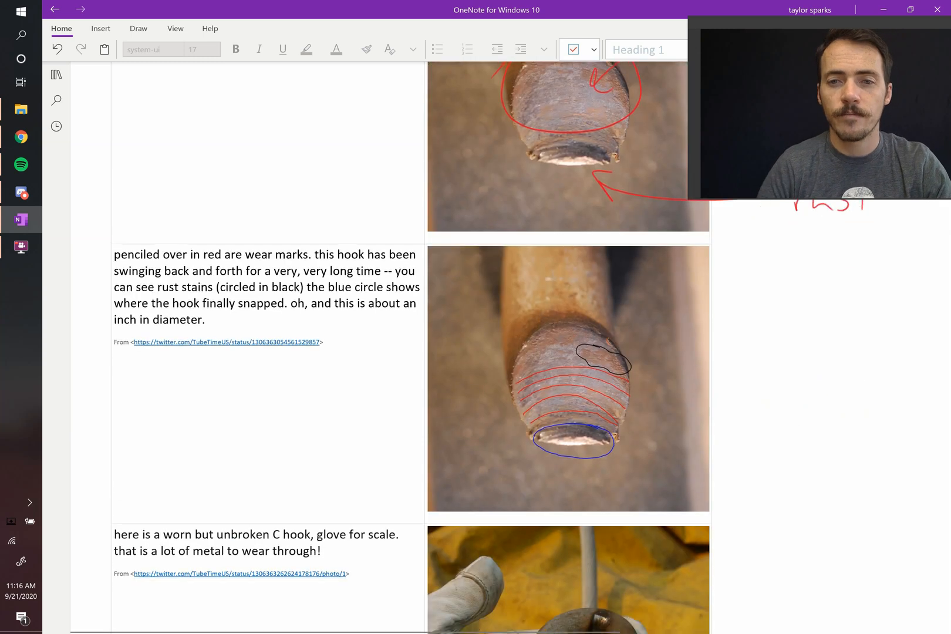
pyautogui.scroll(-3)
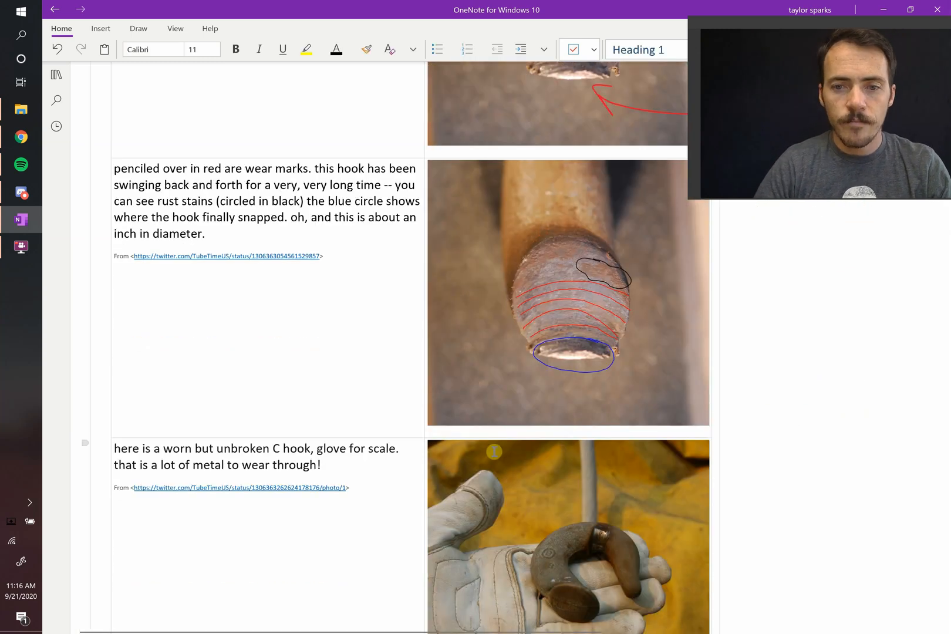
pyautogui.scroll(-3)
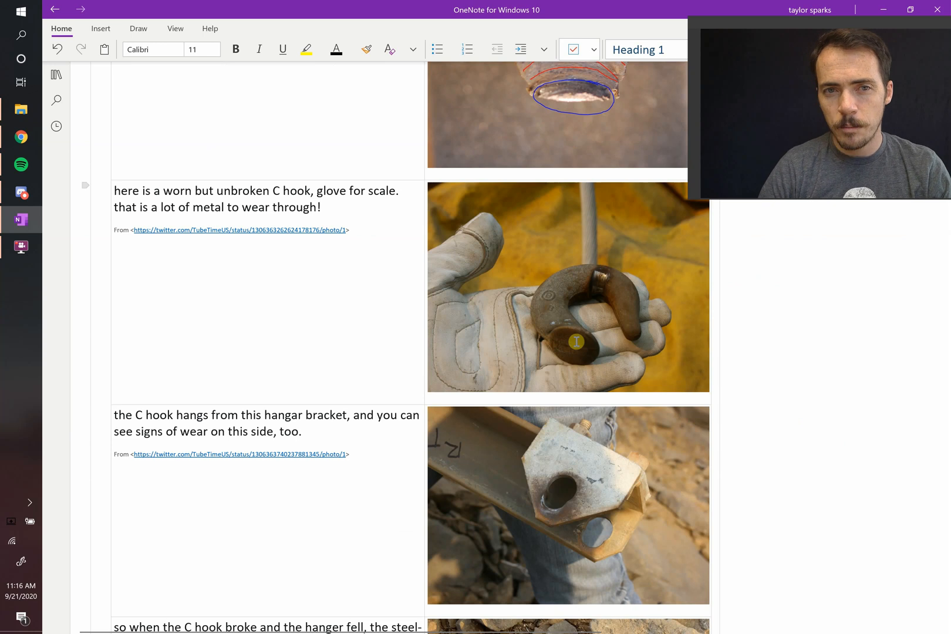
pyautogui.moveTo(590, 296)
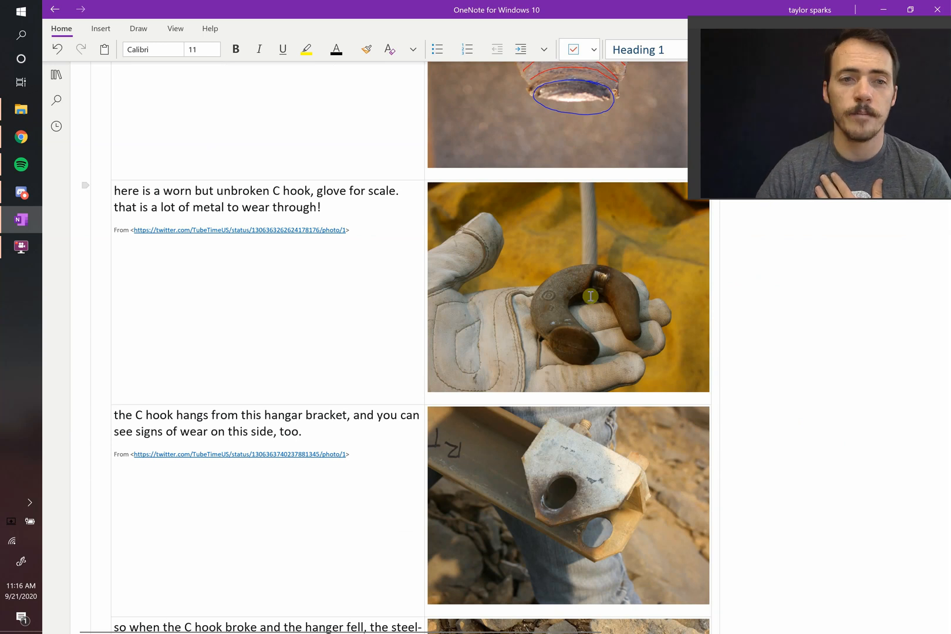
pyautogui.scroll(-3)
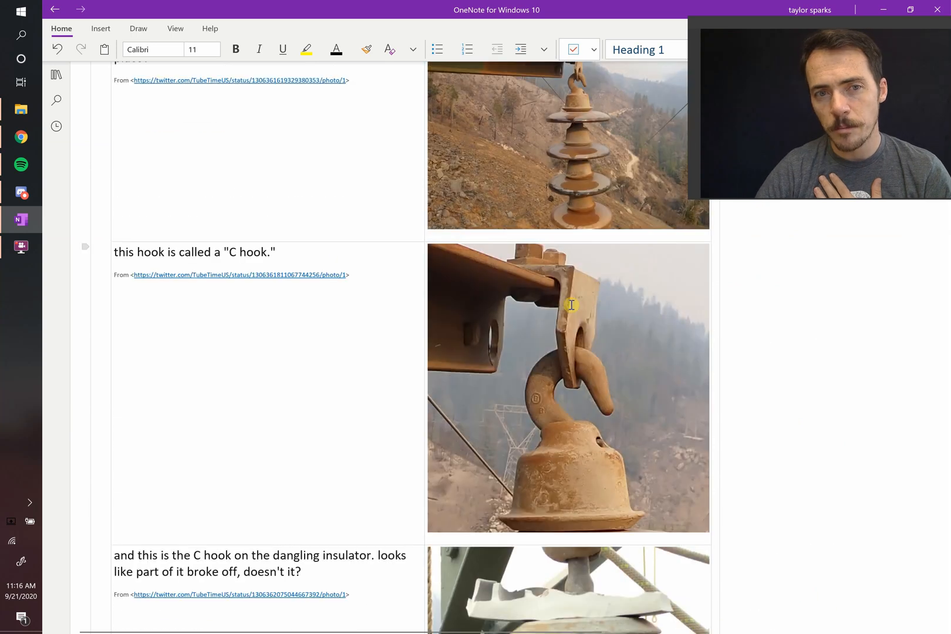
pyautogui.scroll(-3)
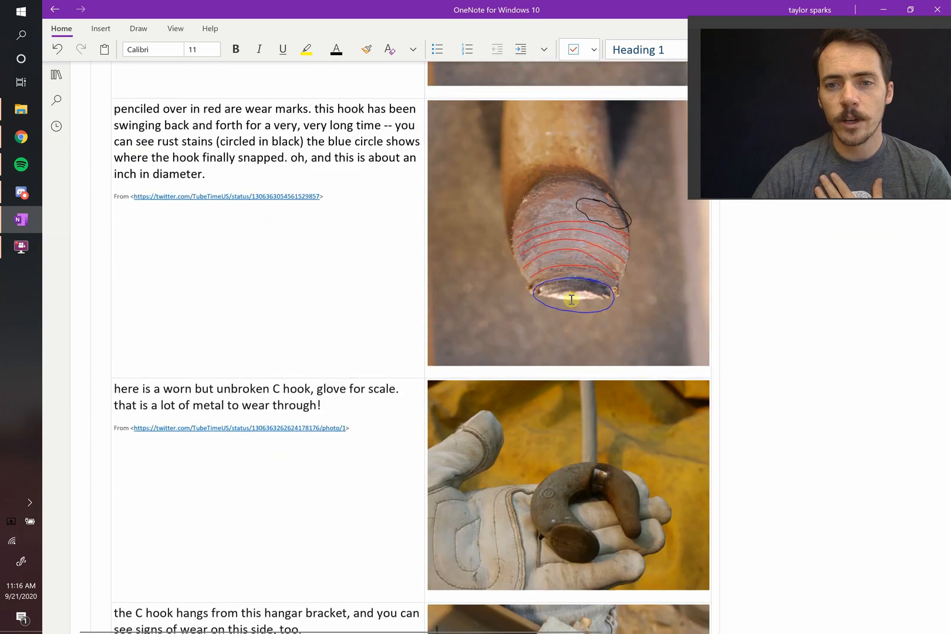
pyautogui.scroll(-3)
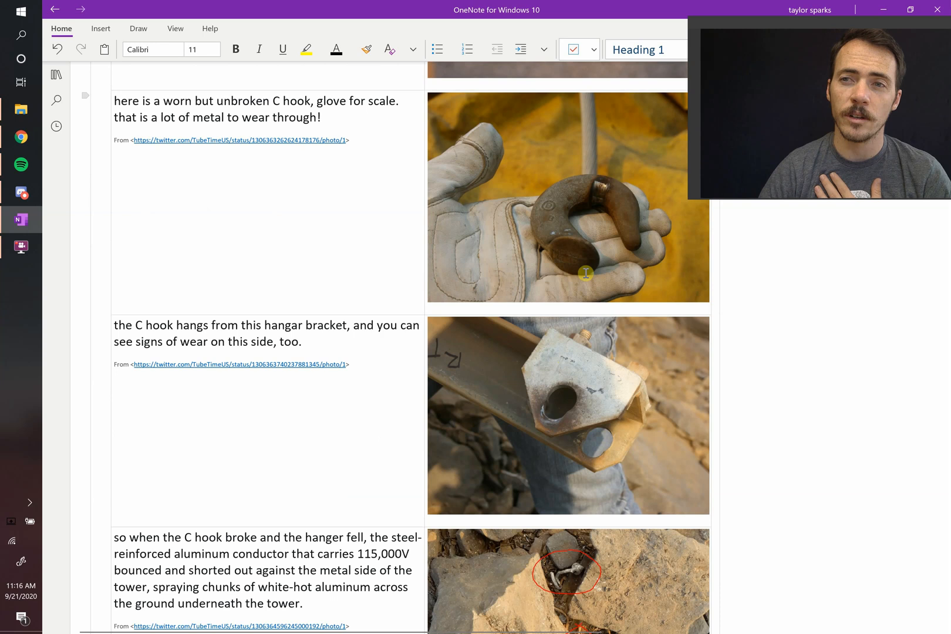
pyautogui.scroll(-3)
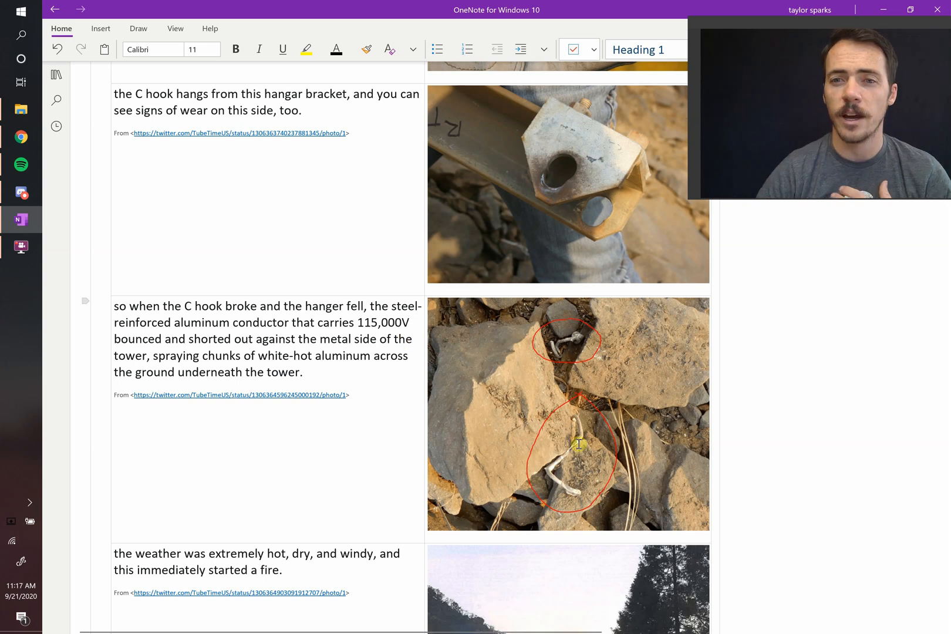
# - Scroll down through the Paradise fire and Camp fire aftermath photos to the PG&E L-bracket entry
pyautogui.scroll(-3)
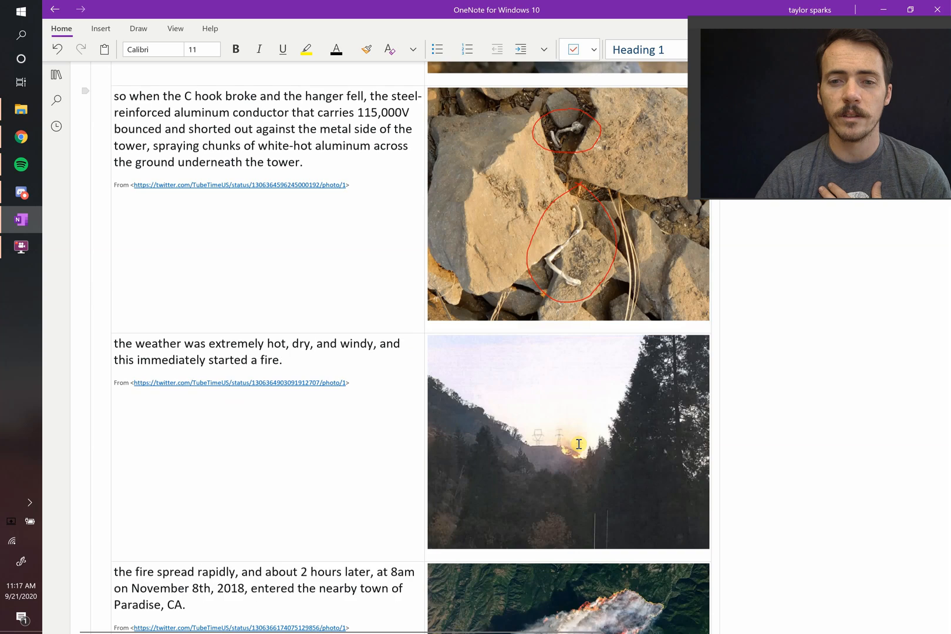
pyautogui.scroll(-3)
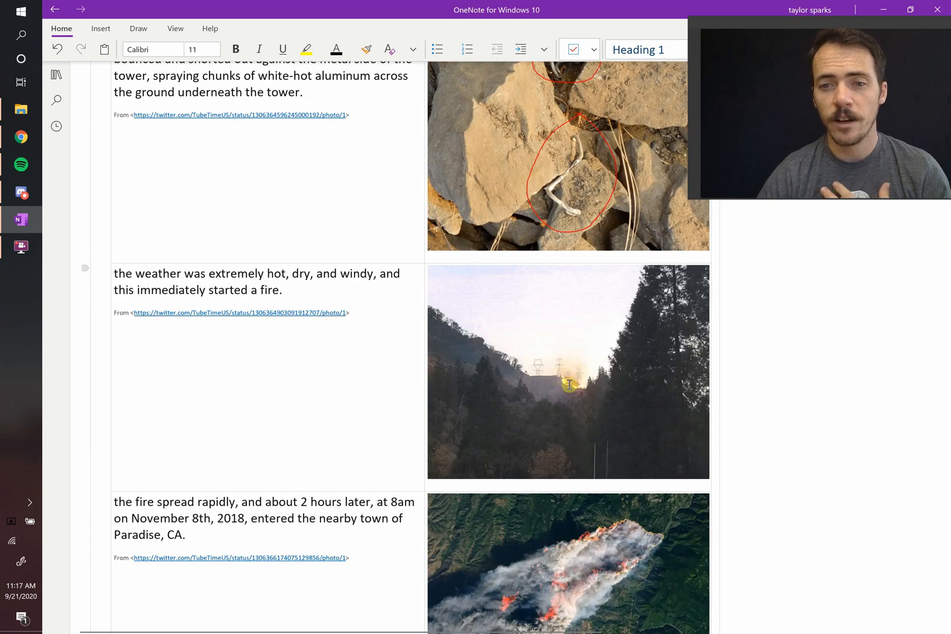
pyautogui.scroll(-3)
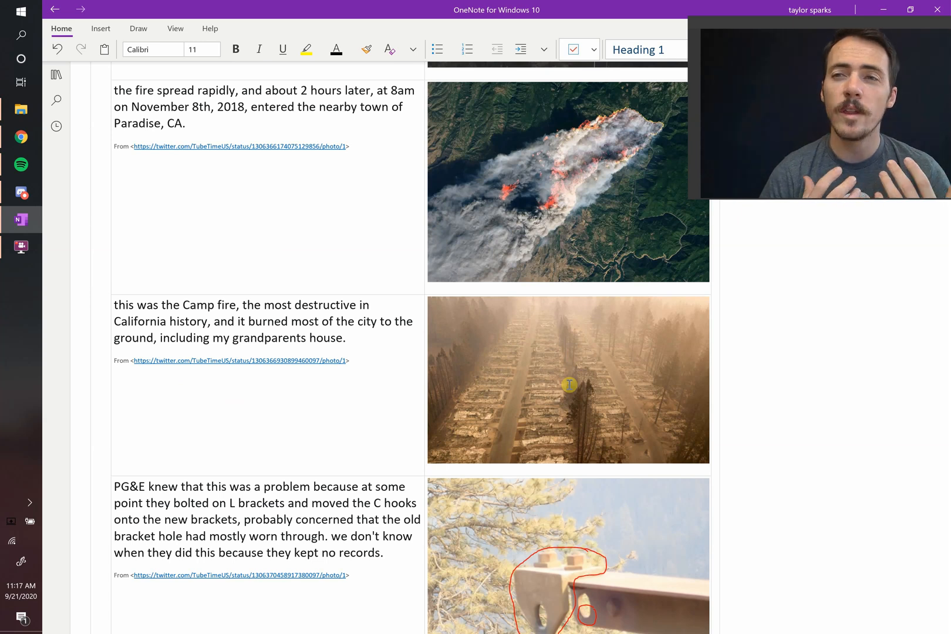
pyautogui.scroll(-3)
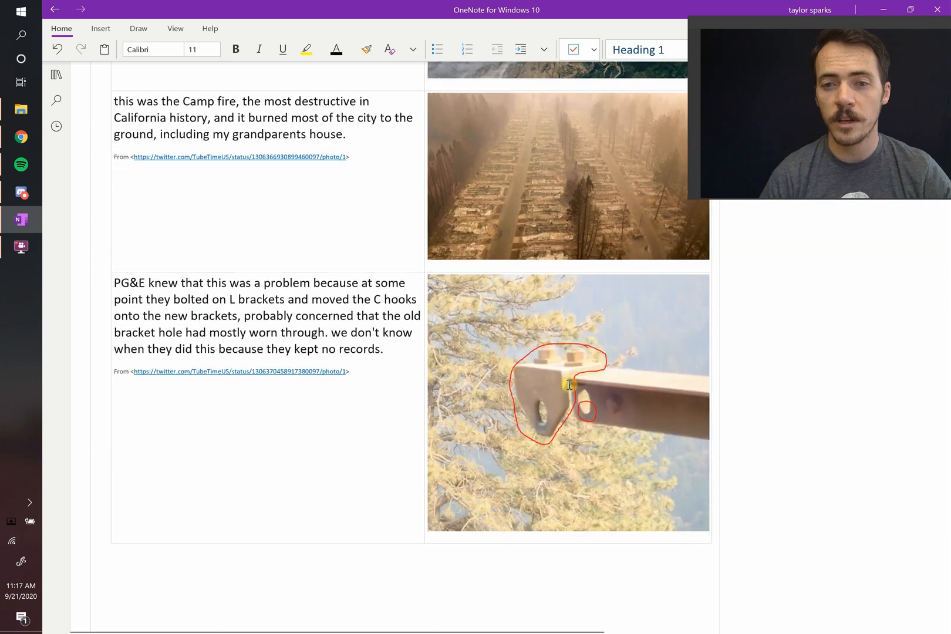
pyautogui.moveTo(587, 409)
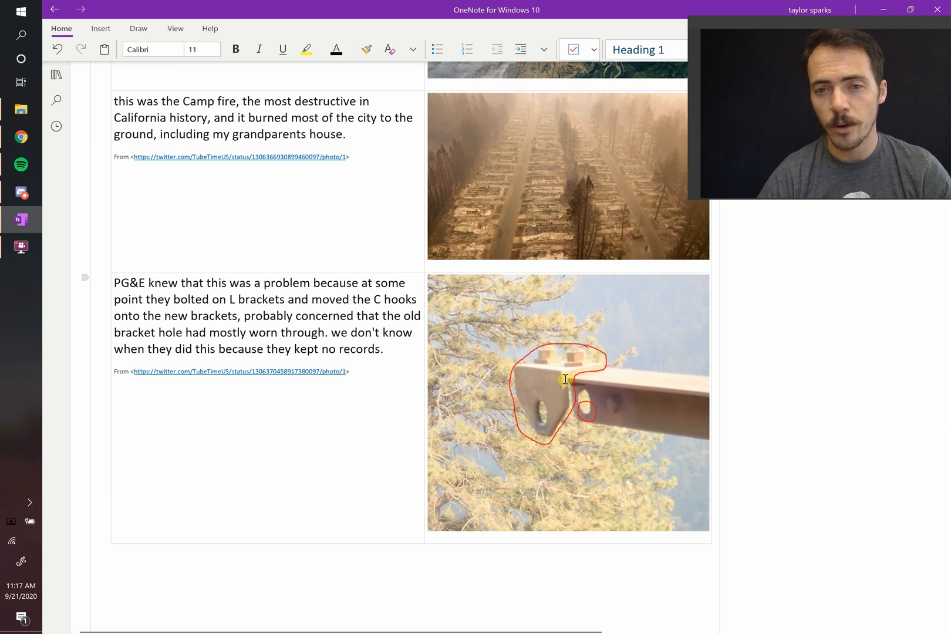
pyautogui.moveTo(523, 408)
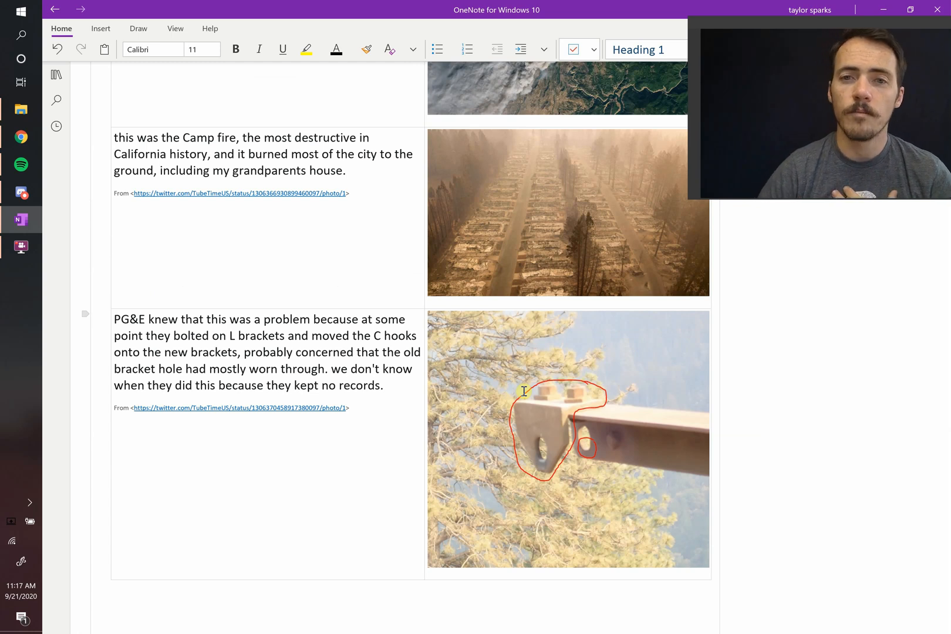
# - Scroll past the table to the Failure and Fracture notes on ductile versus brittle modes and the Group Activity
pyautogui.scroll(-3)
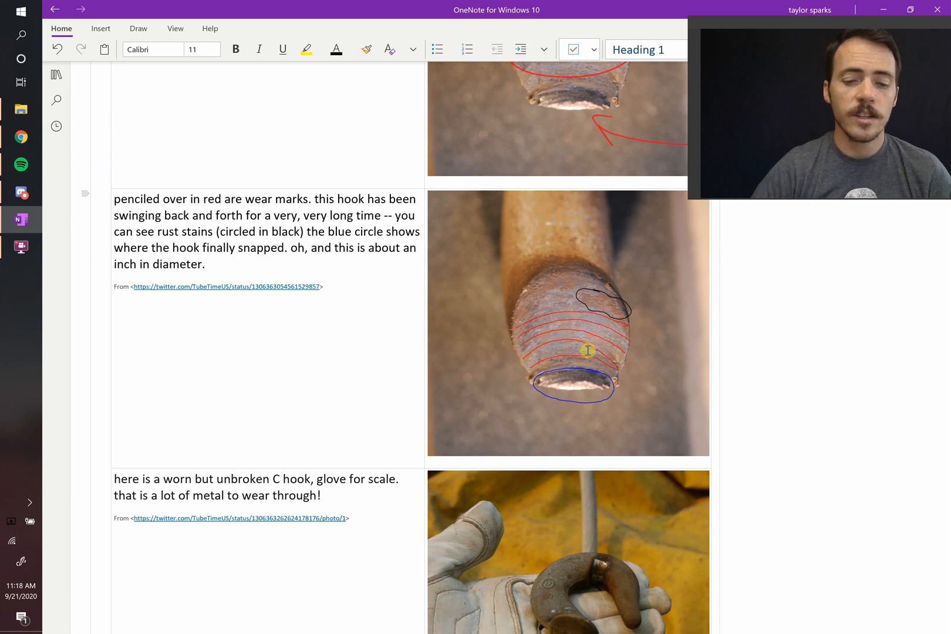
pyautogui.scroll(-3)
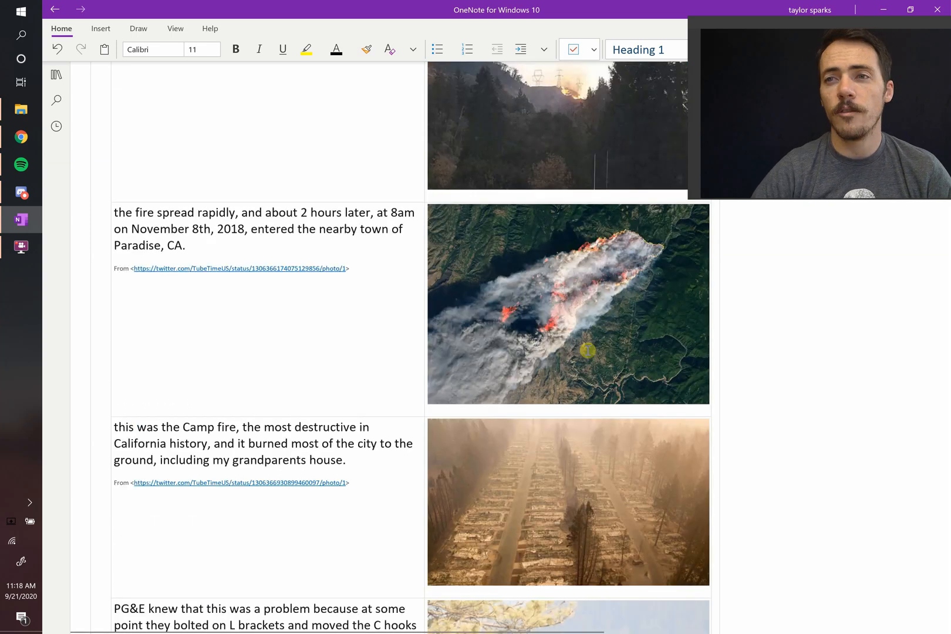
pyautogui.scroll(-3)
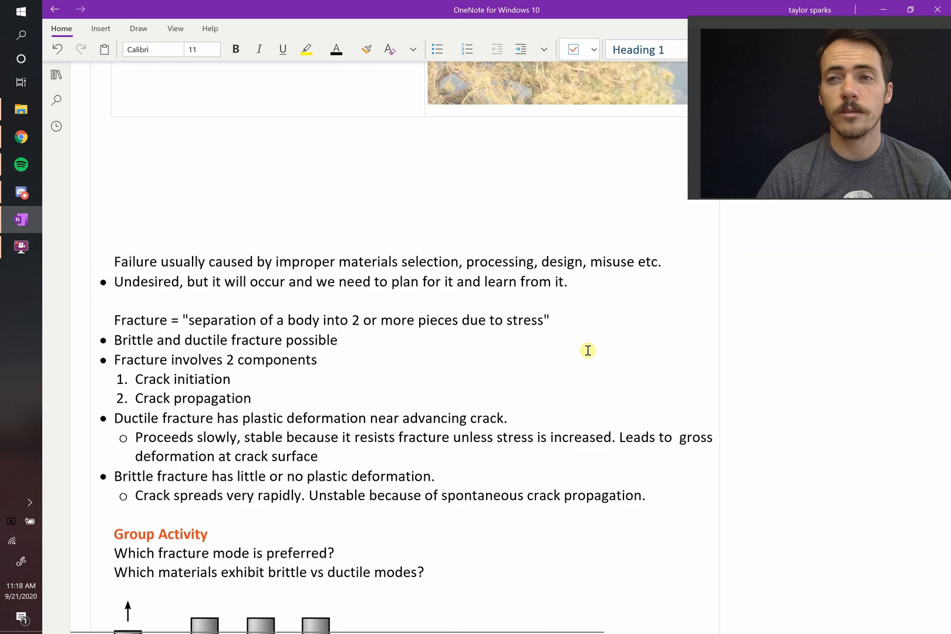